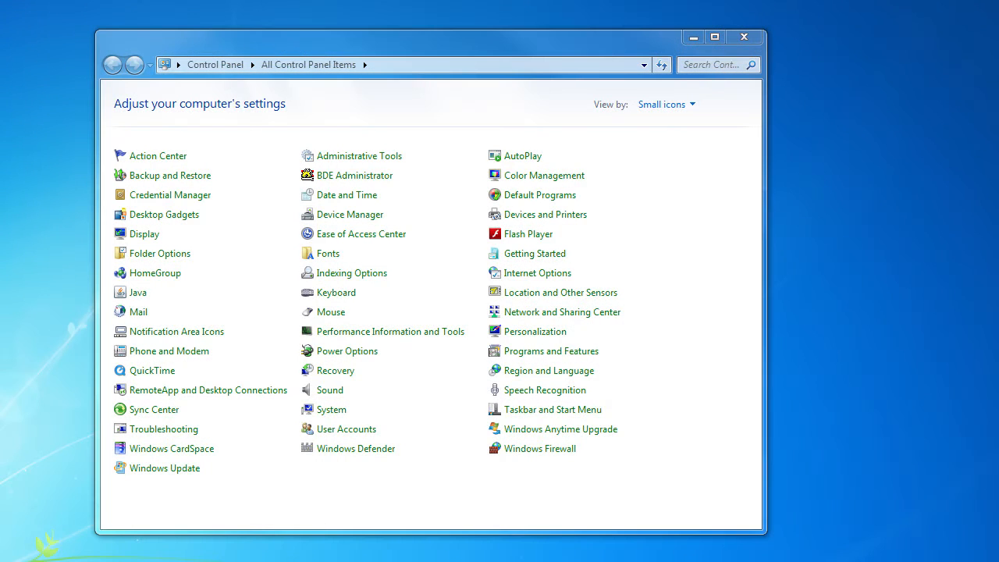
mouse_move(359, 156)
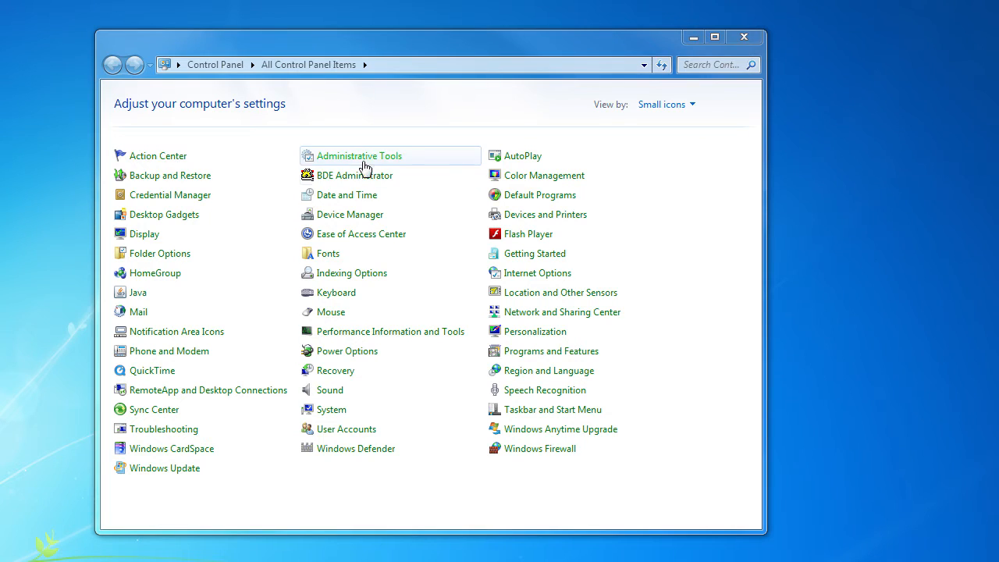
Step: Launch Internet Information Services (IIS) Manager from Control Panel's Administrative Tools
double_click(359, 156)
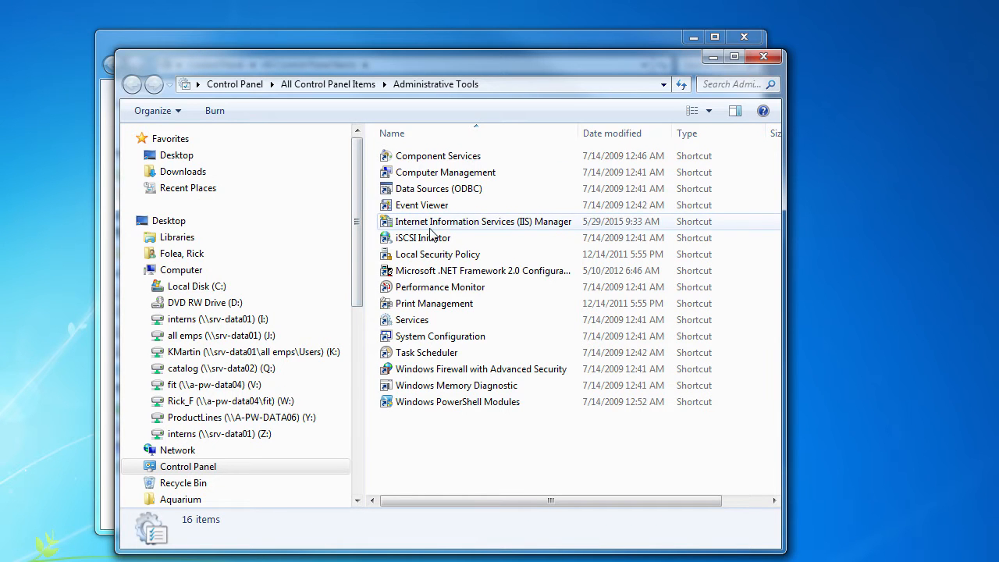
double_click(484, 222)
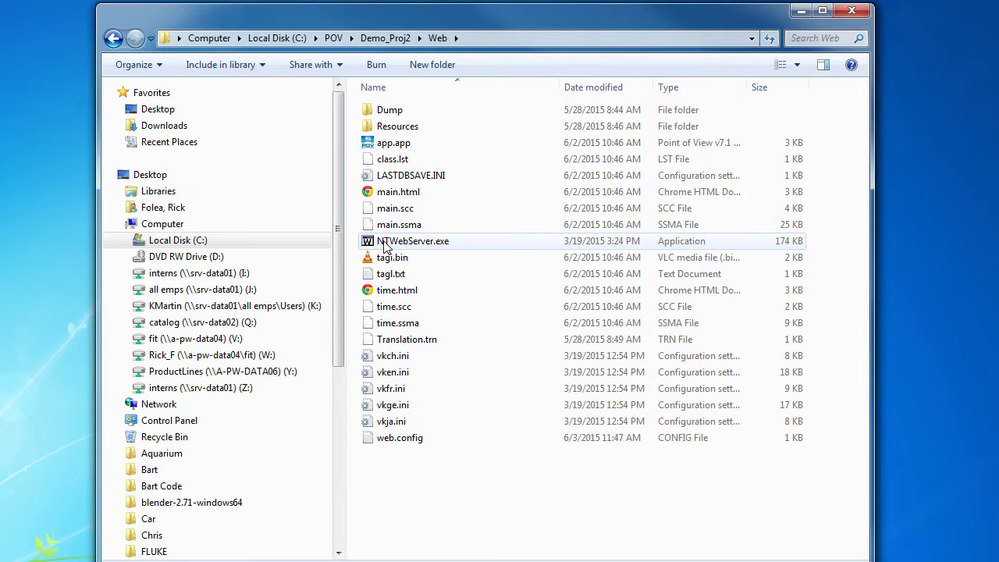
mouse_move(492, 242)
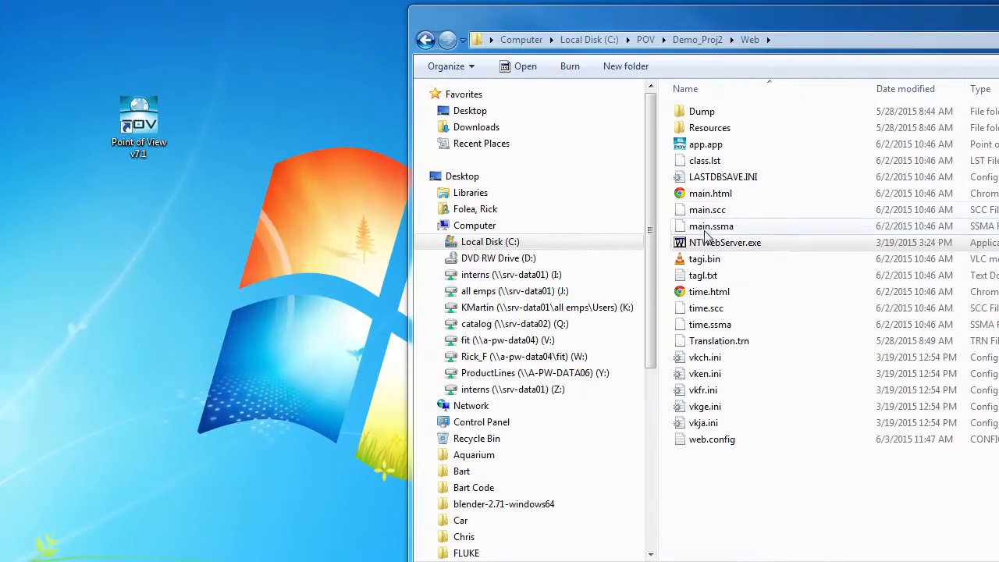
Step: Inspect the Web folder of C:\POV\Demo_Proj2 containing NTWebServer.exe, main.html and web.config
double_click(724, 242)
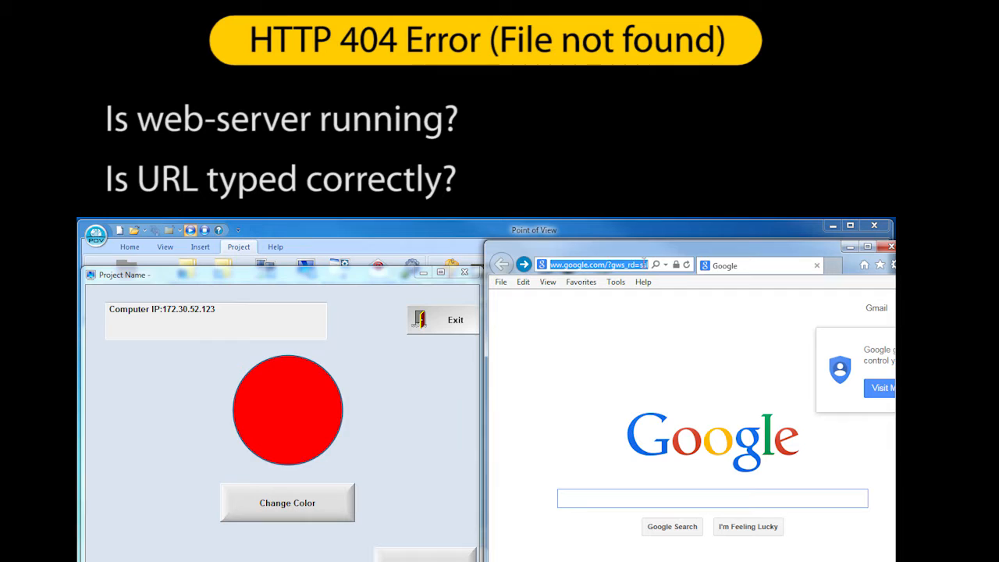
Step: Enter the server address 172.30.52.123/ in the browser to test the thin client URL
type("172.30.52.123/")
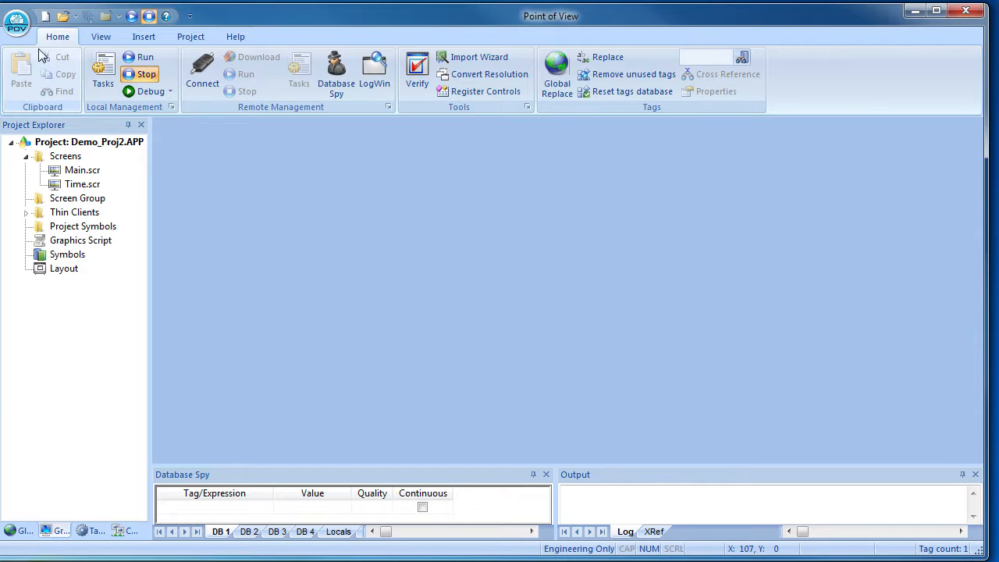
Step: Publish Demo_Proj2 to its Web folder from the application menu
left_click(16, 21)
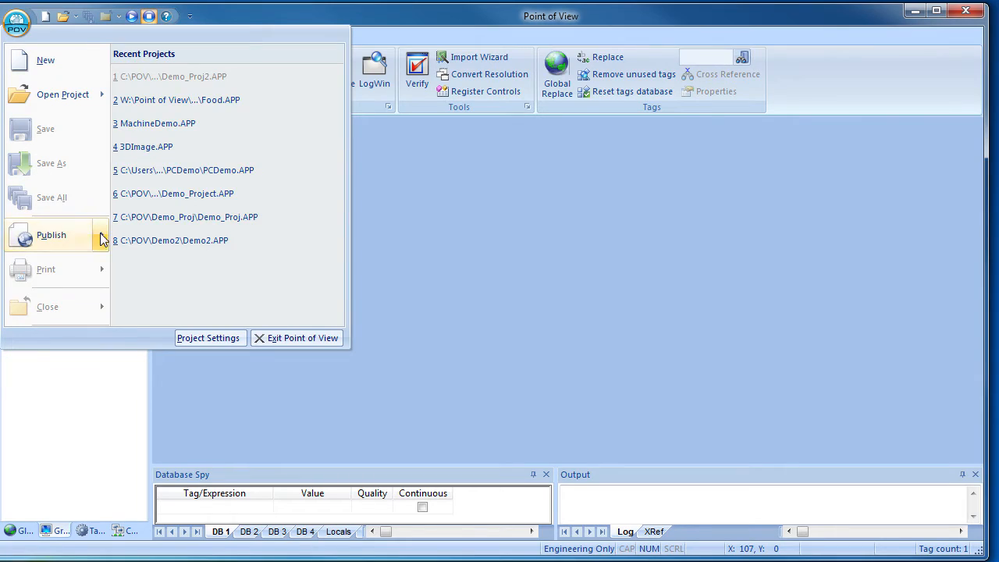
left_click(50, 234)
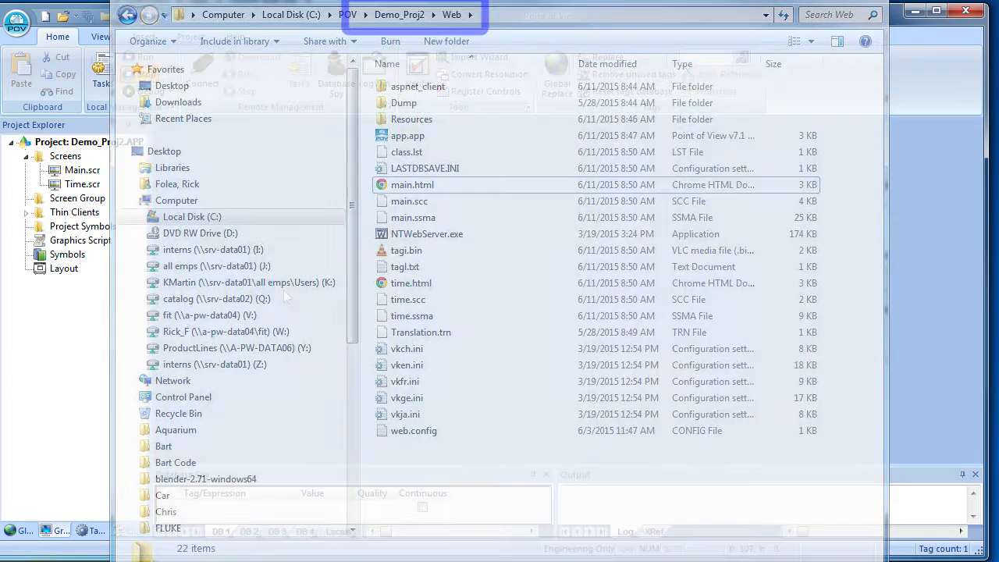
Step: Verify the Demo_Proj2 project and acknowledge the successful result
left_click(415, 71)
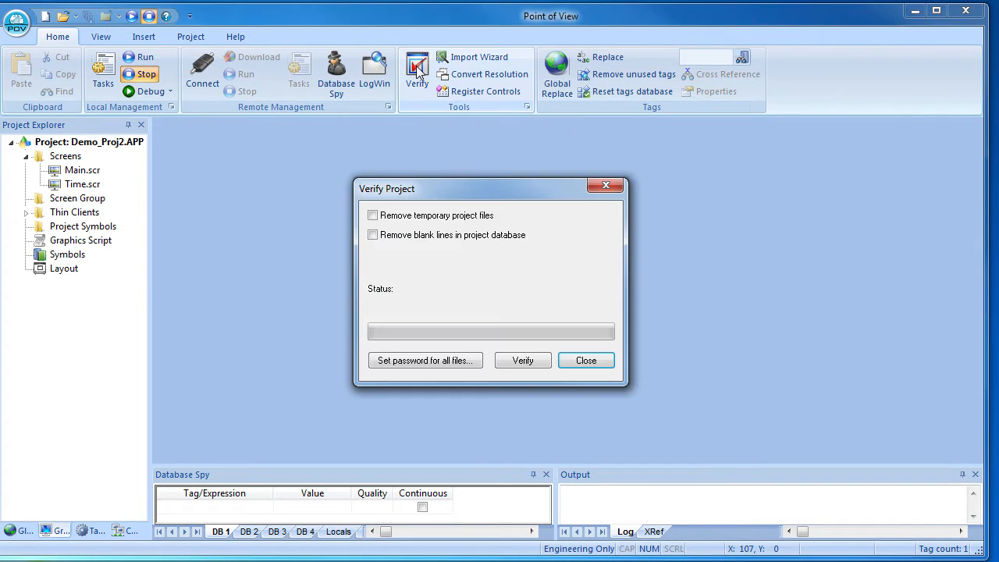
left_click(521, 359)
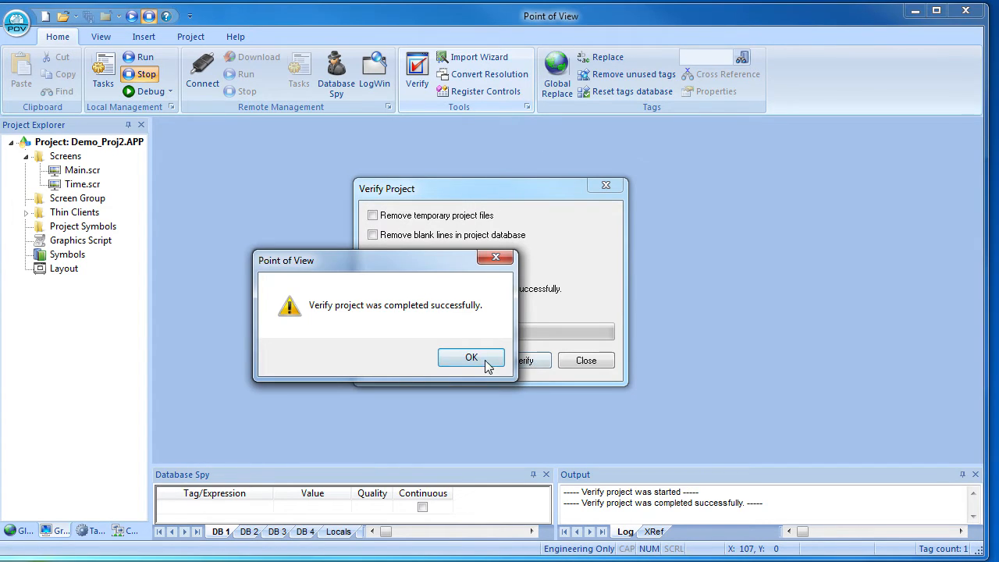
left_click(472, 356)
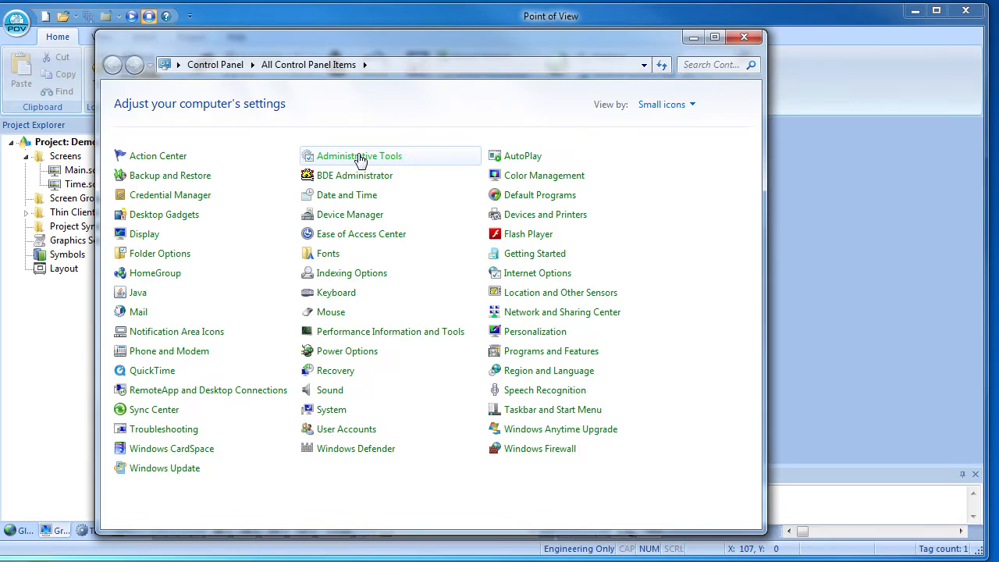
Step: Launch IIS Manager again from Administrative Tools
double_click(359, 156)
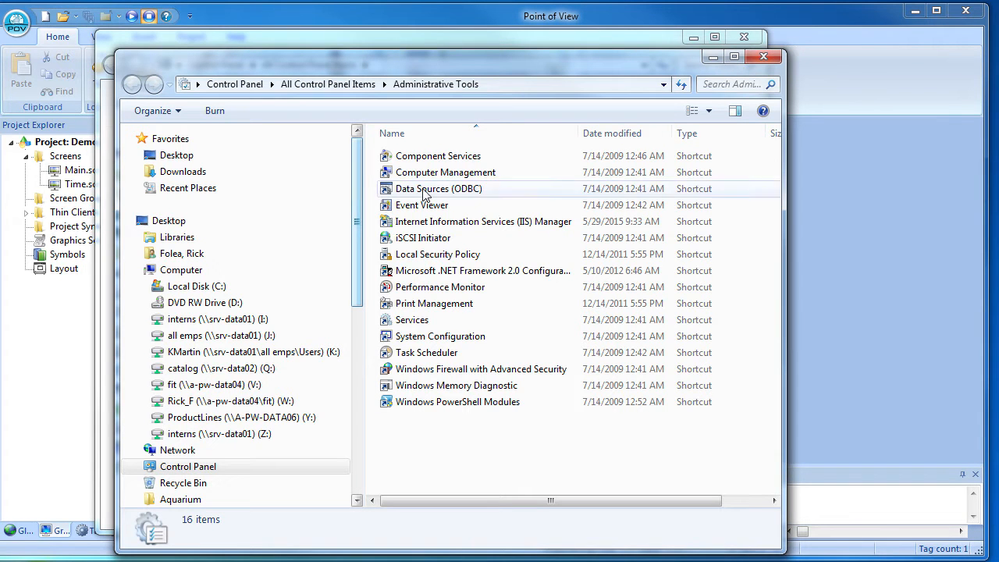
double_click(484, 222)
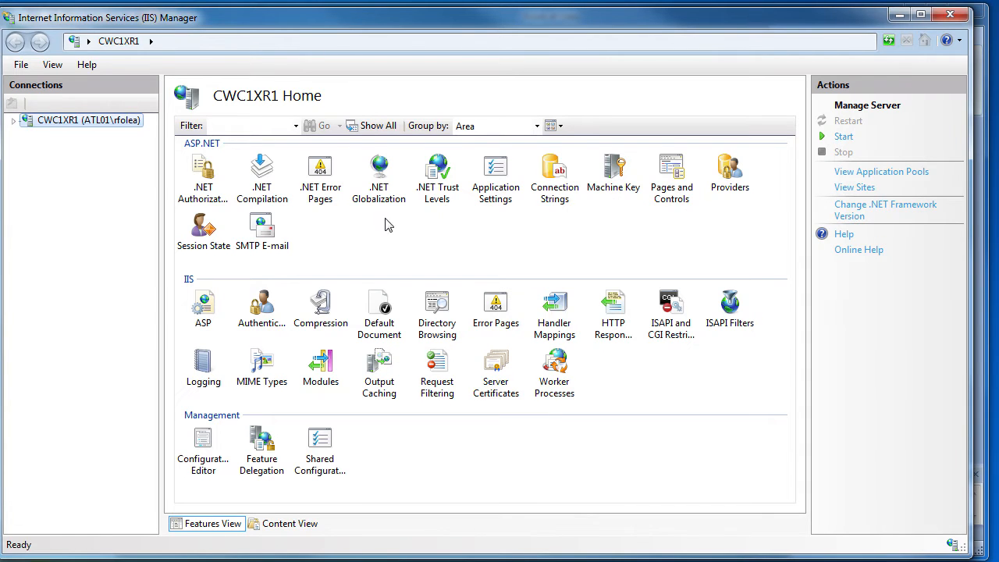
Step: Test the Default Web Site's path C:\POV\Demo_Proj2\Web and confirm credentials and path are valid
left_click(100, 161)
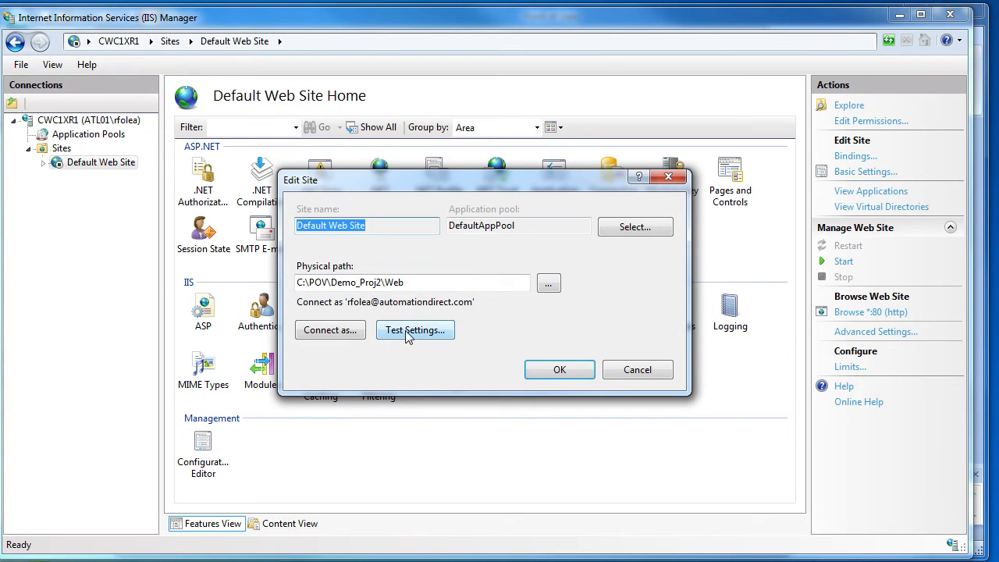
left_click(415, 330)
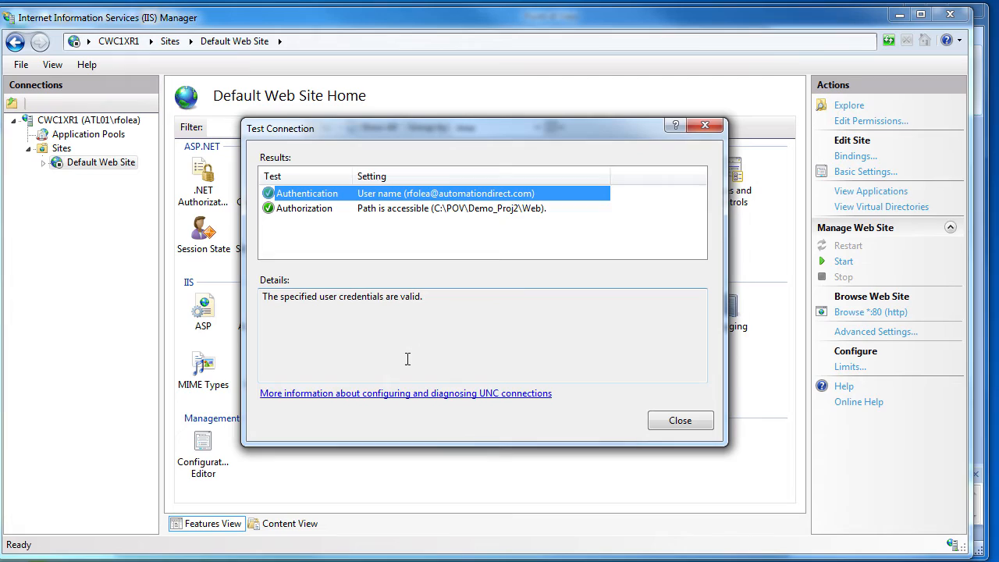
left_click(679, 420)
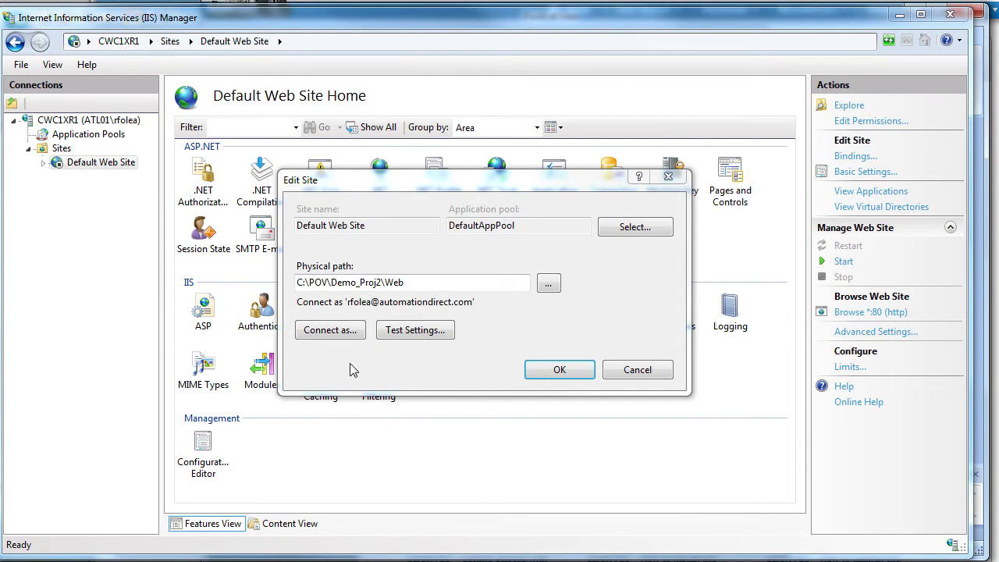
Step: Bring up the Specific user credentials the Default Web Site uses to connect to its path
left_click(331, 330)
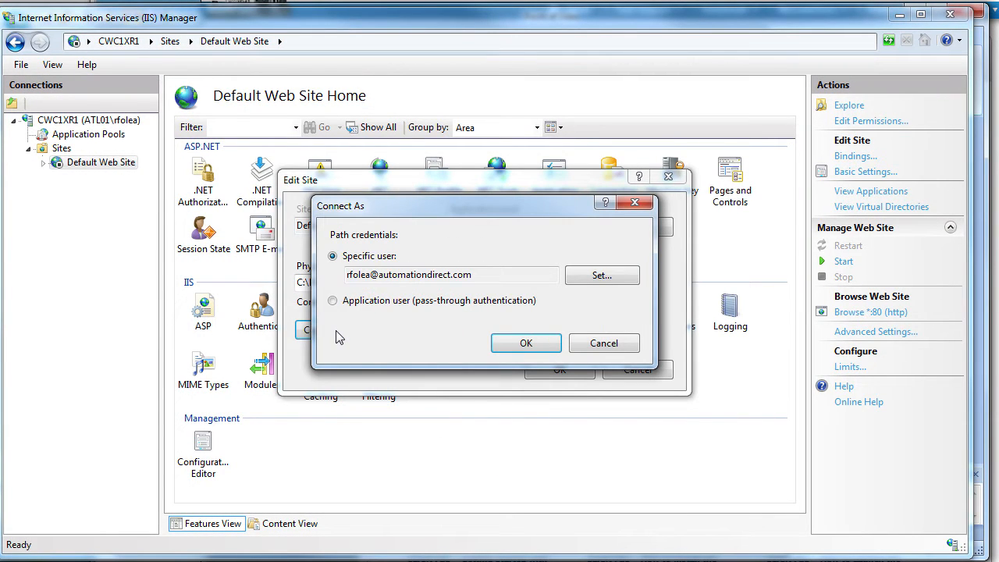
mouse_move(425, 296)
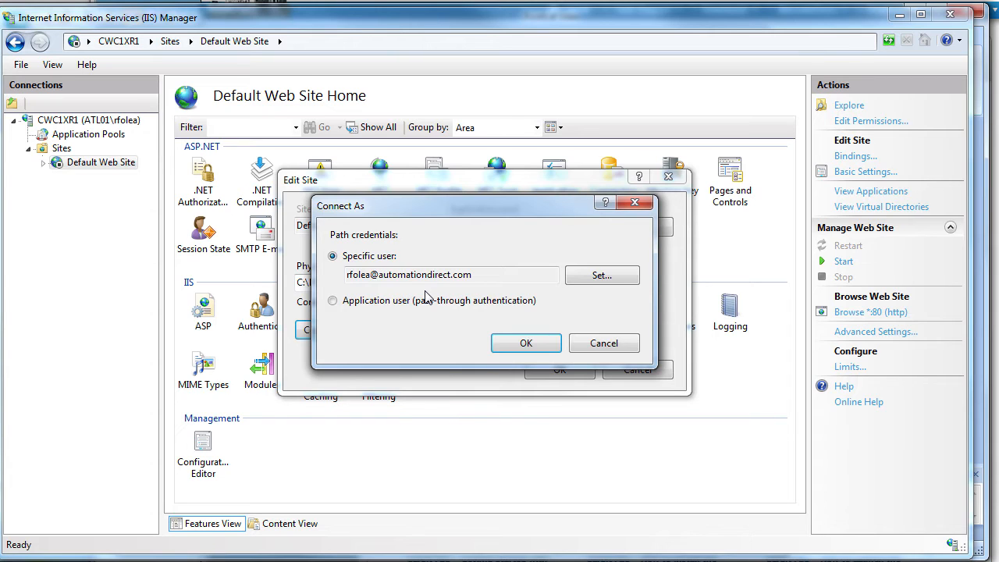
mouse_move(543, 293)
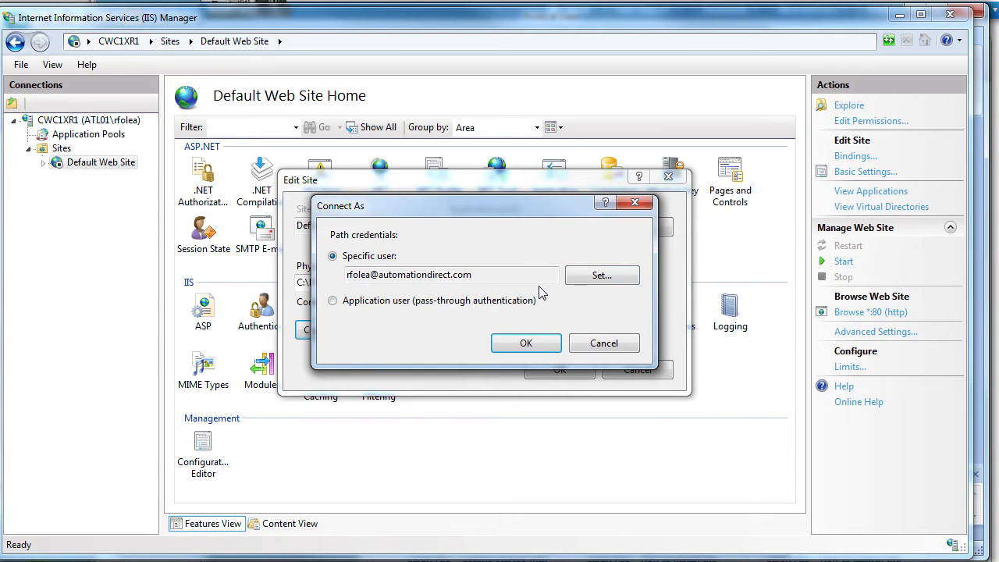
left_click(601, 275)
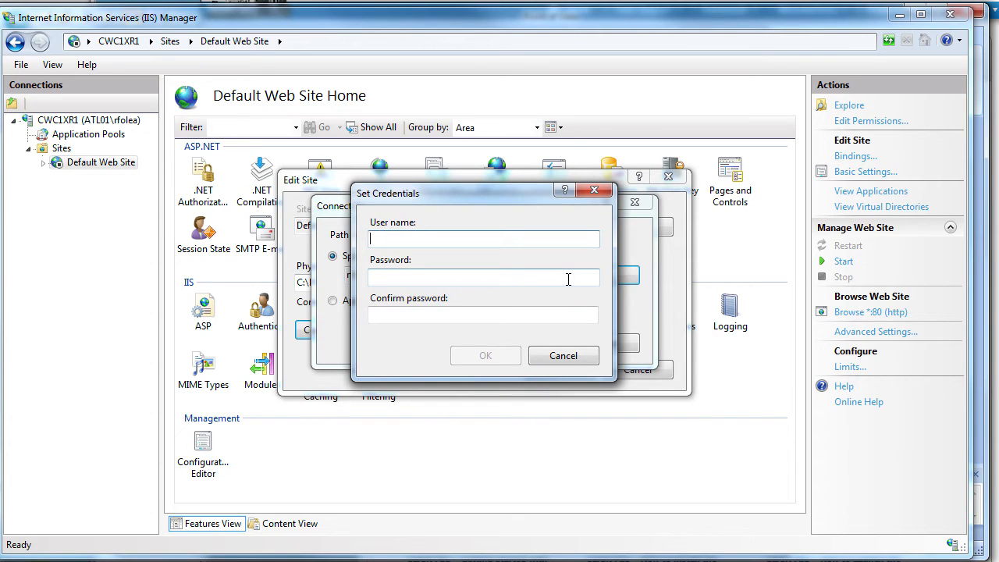
left_click(484, 356)
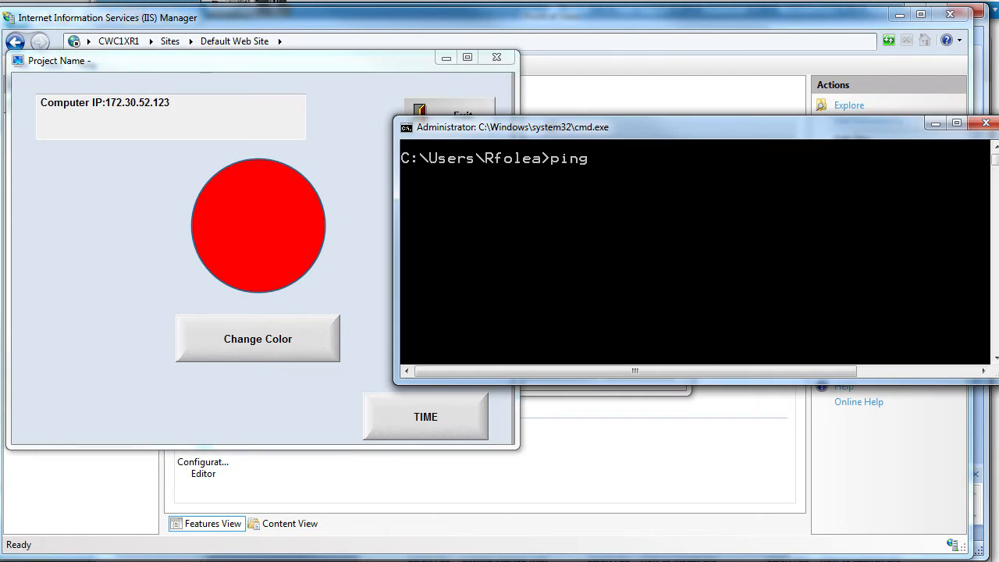
Step: Ping the server's 172.30.52 address from an administrator Command Prompt
type("172.30.52")
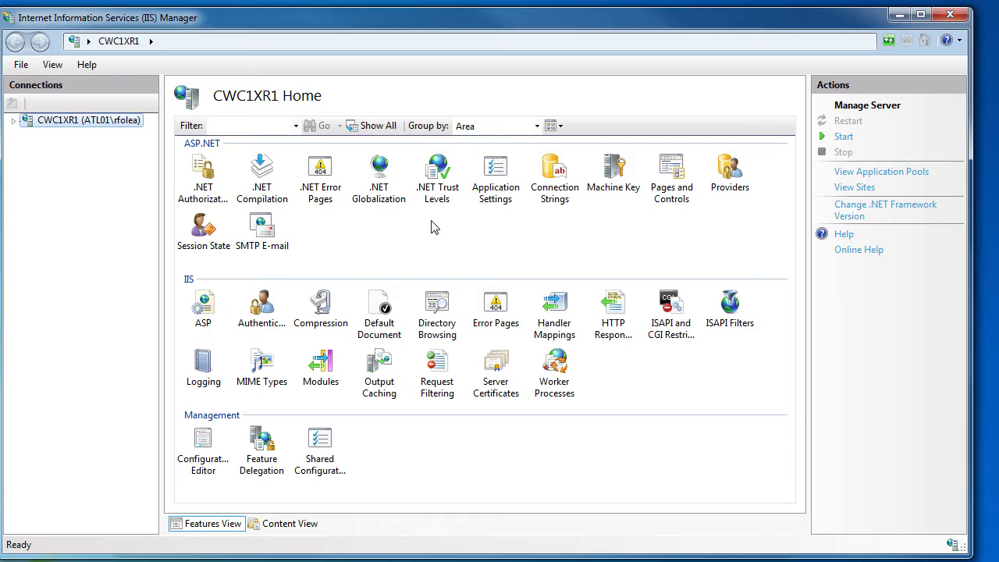
Step: Check the Default Web Site's .app MIME type is mapped to application/POV without changing it
left_click(103, 160)
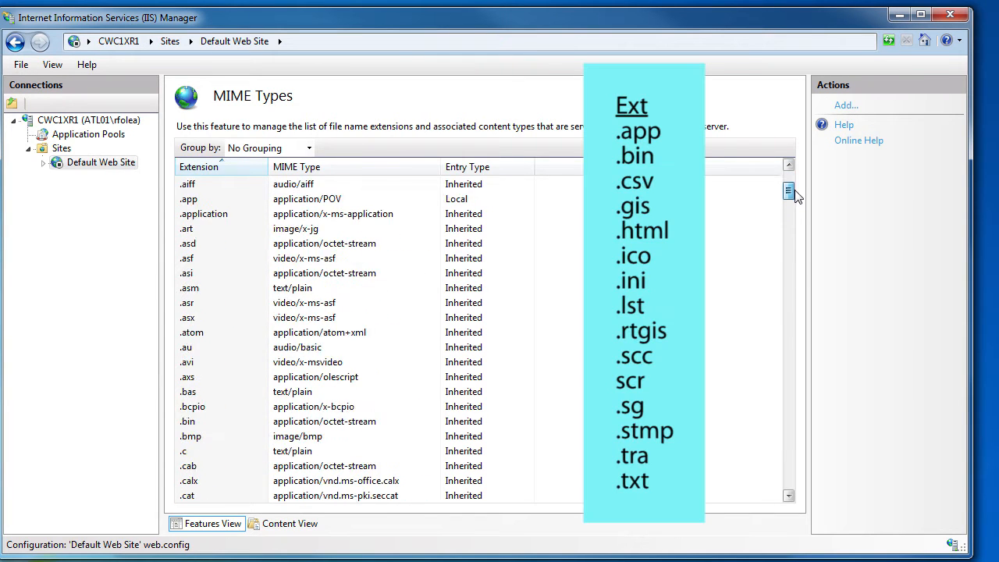
left_click(789, 190)
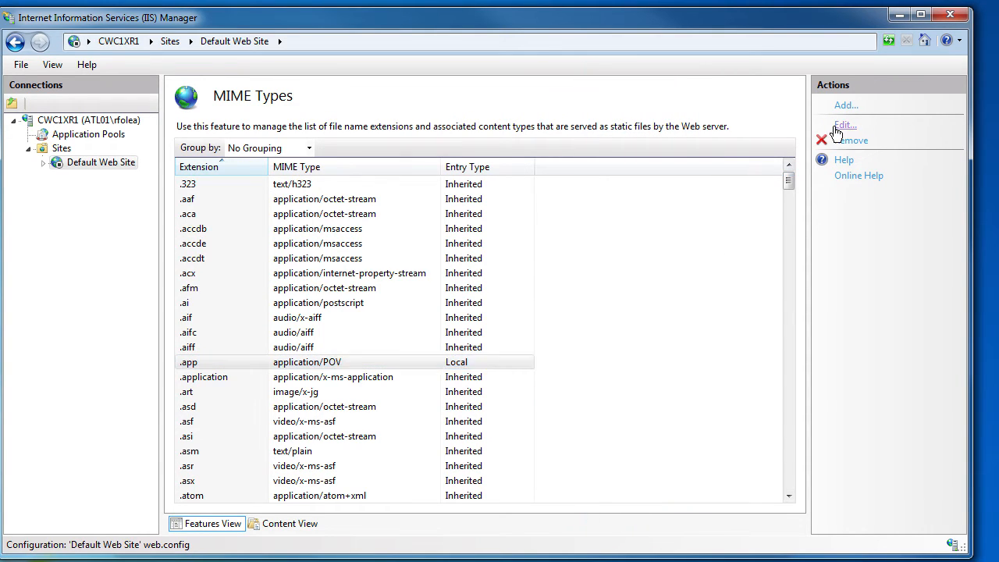
left_click(846, 125)
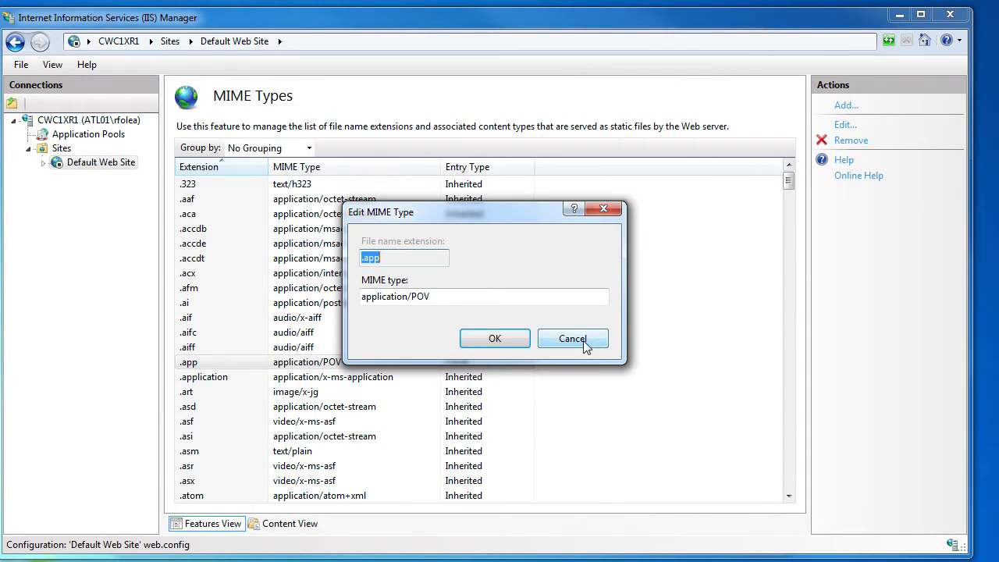
left_click(494, 338)
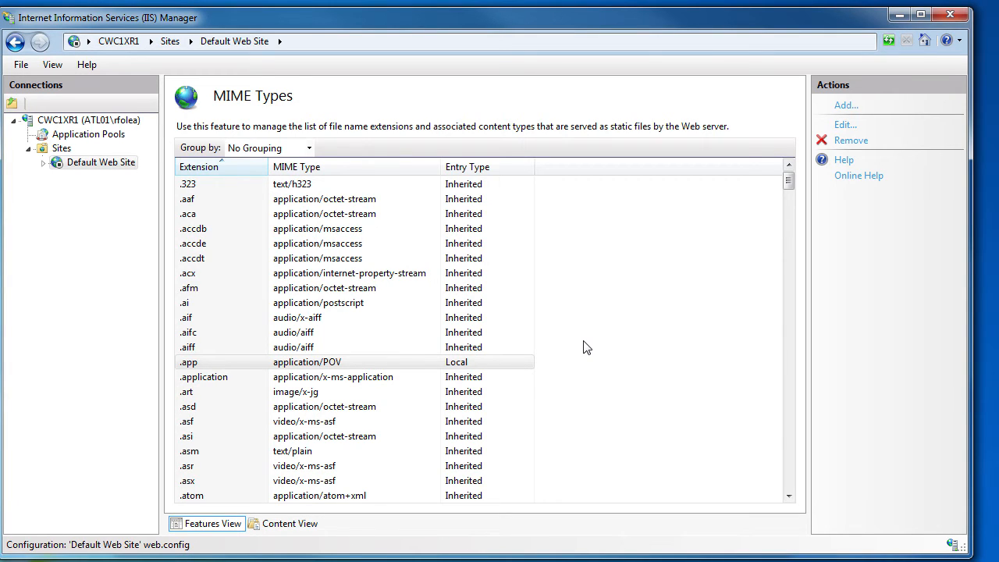
Step: Add a new MIME type with value application/POV
left_click(846, 104)
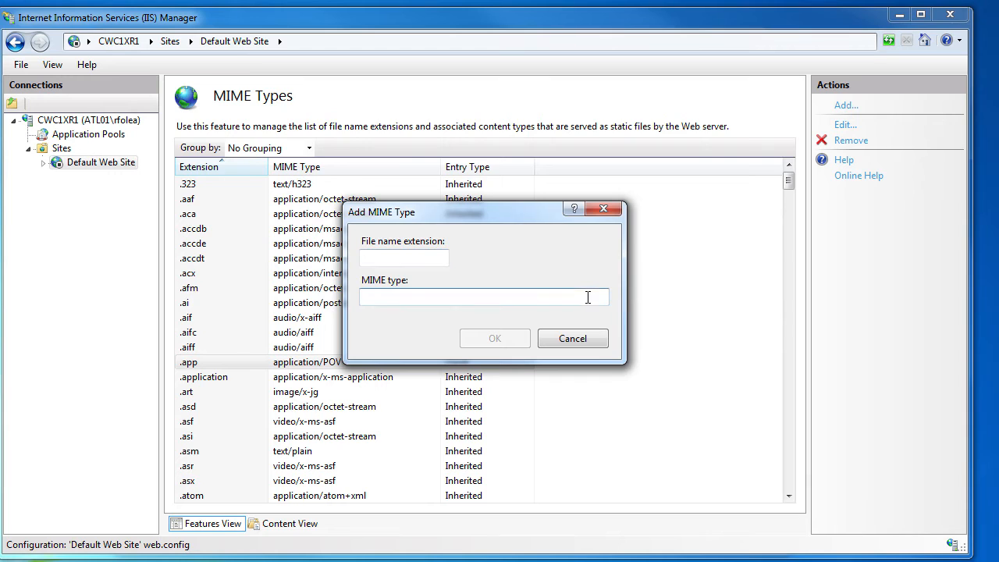
type("application/POV")
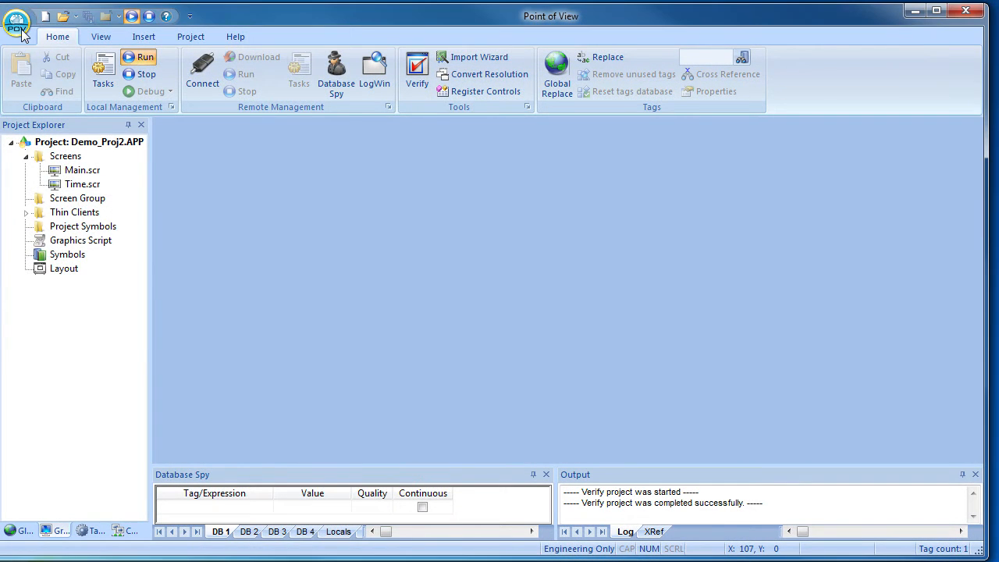
Step: Save all Demo_Proj2 screens as HTML for the thin client and bring up Main.scr's options
left_click(17, 23)
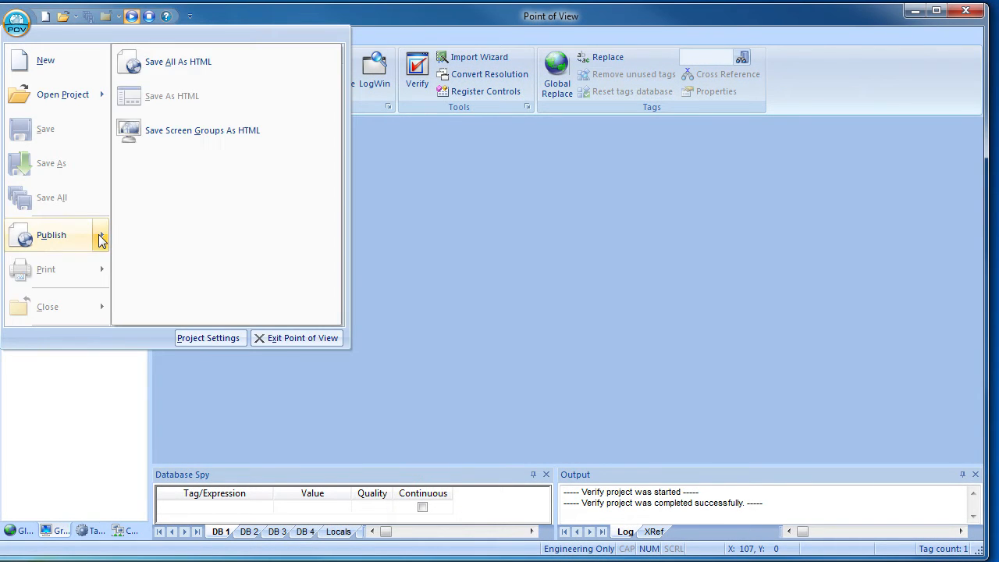
left_click(178, 61)
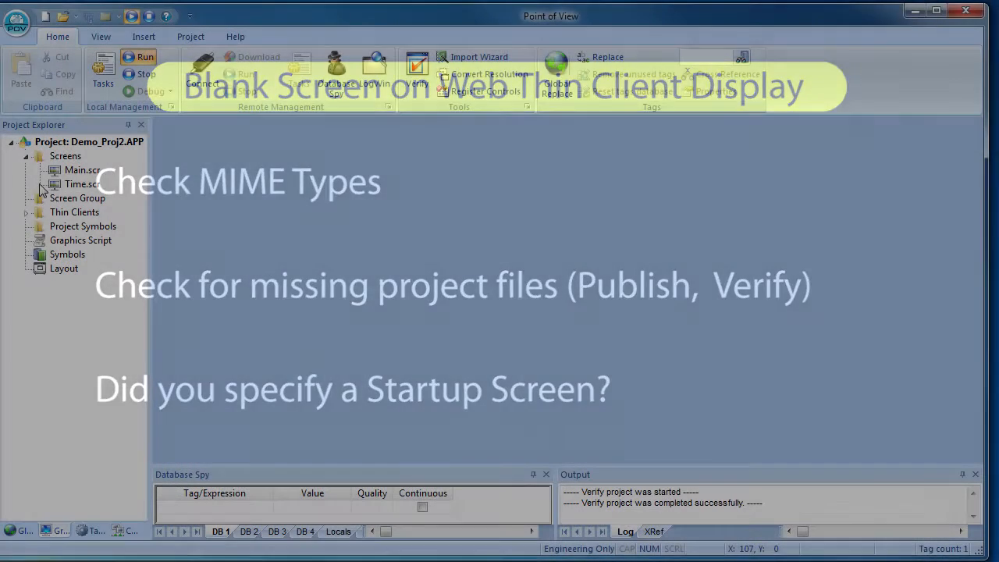
right_click(81, 170)
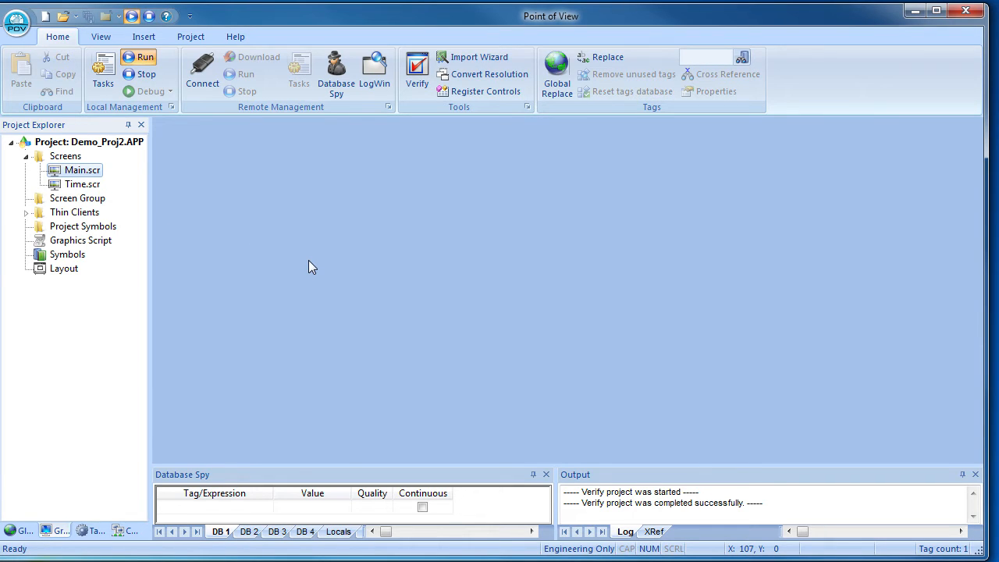
left_click(143, 56)
type("172.30.52.123/")
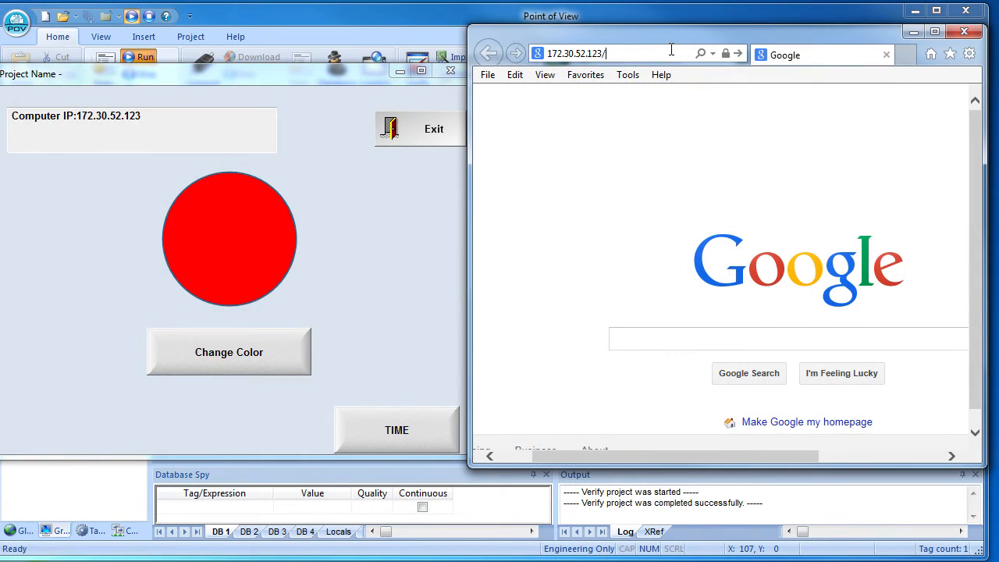
Step: Load main.html from 172.30.52.123 to download the thin client files, then close the browser
type("main.html")
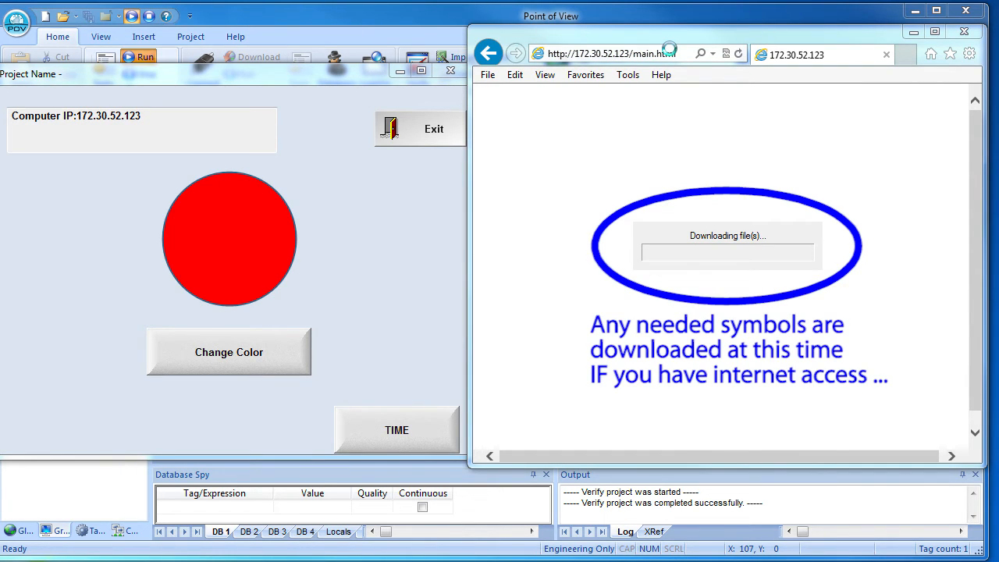
left_click(147, 73)
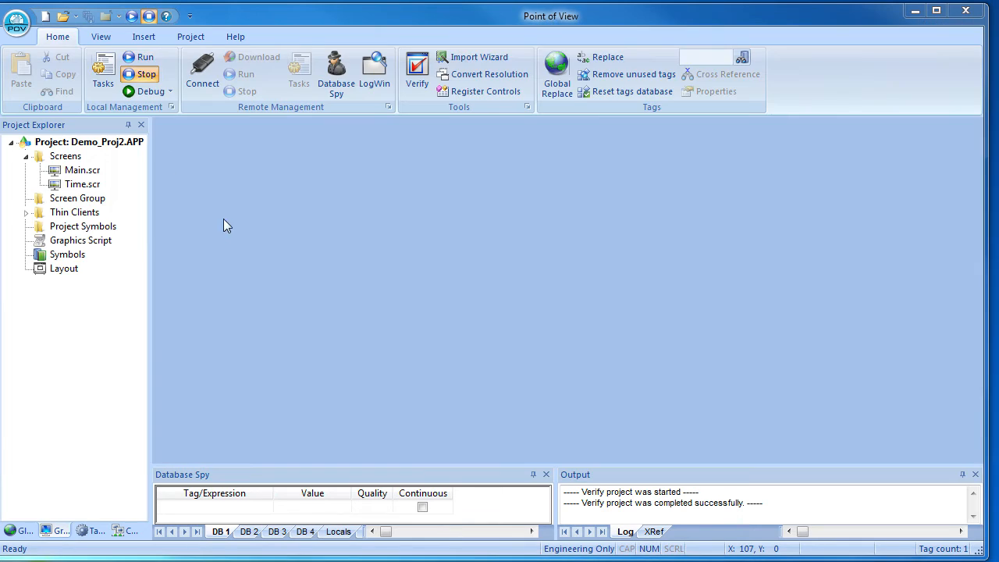
Step: Show the project's target system and information settings from the Project ribbon
left_click(190, 36)
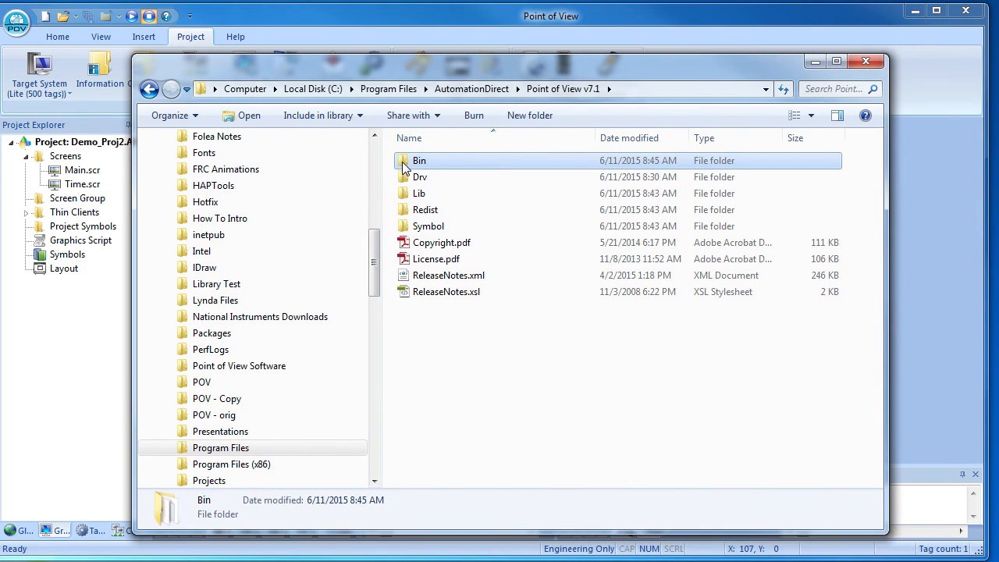
Step: Open the Point of View v7.1 Bin folder and check LogWinExt.exe's properties
double_click(418, 159)
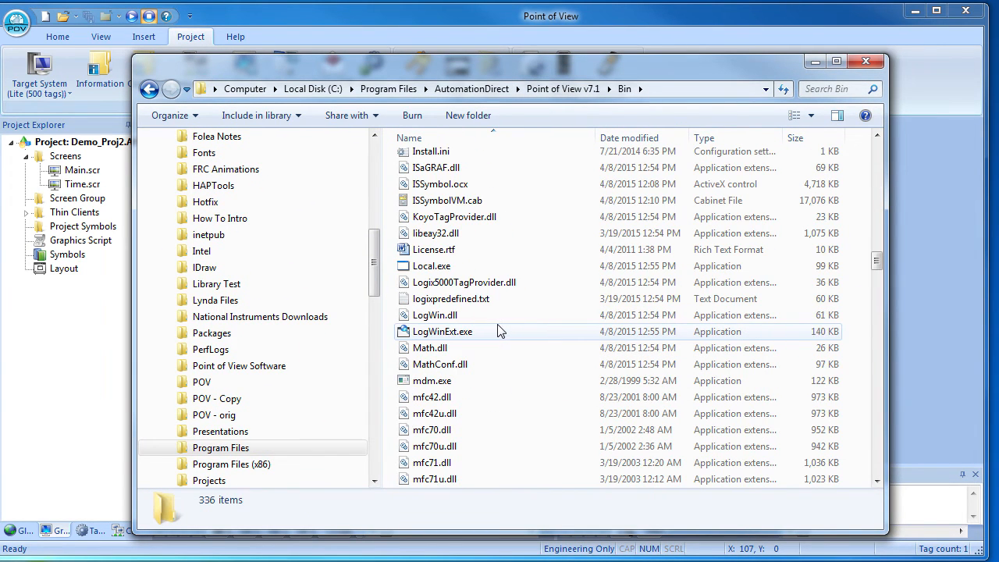
mouse_move(496, 331)
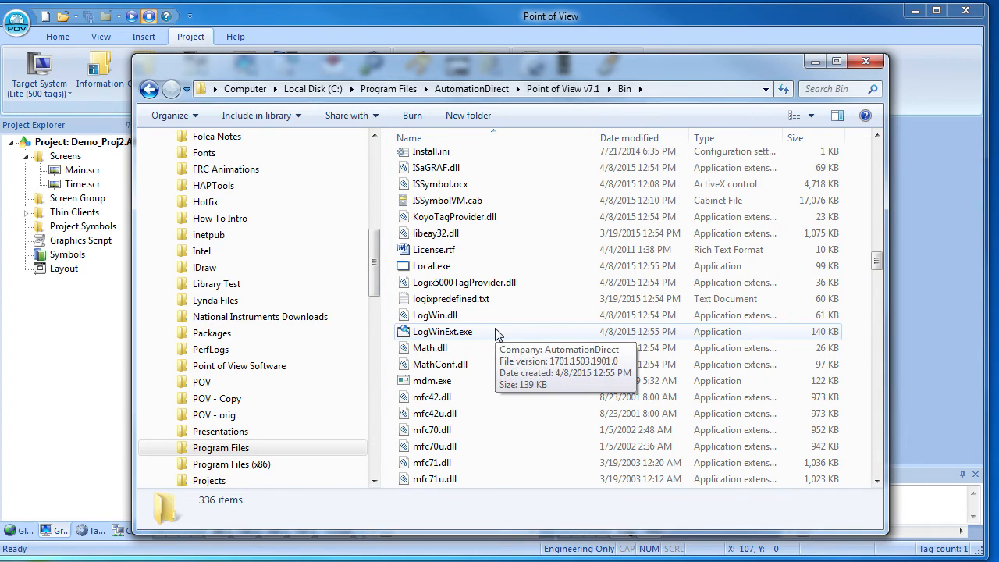
right_click(446, 200)
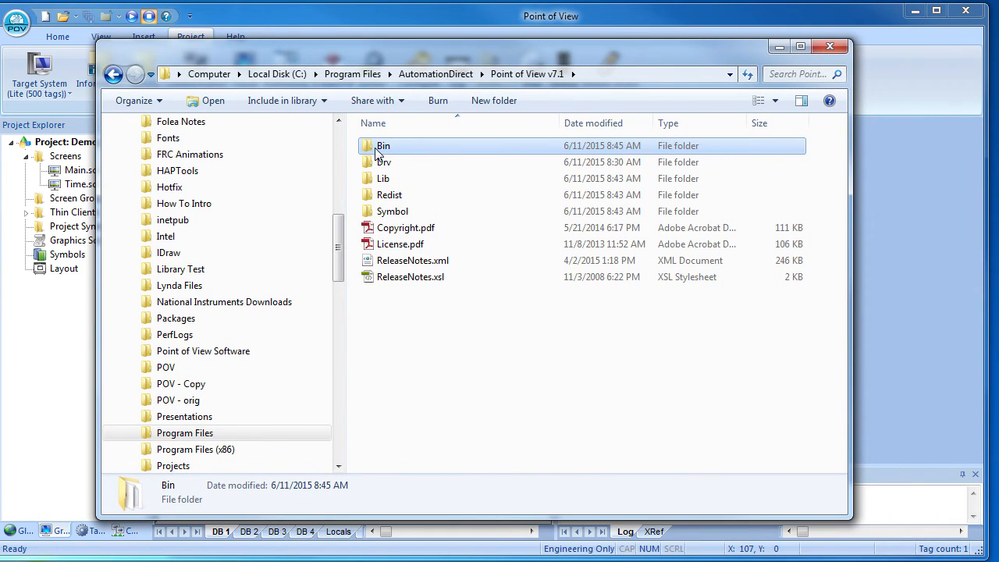
double_click(384, 146)
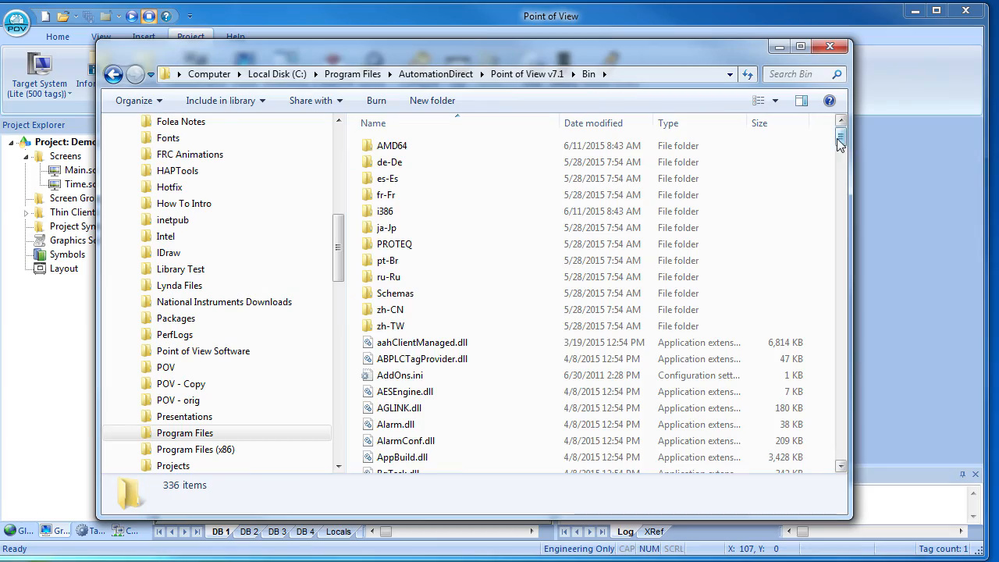